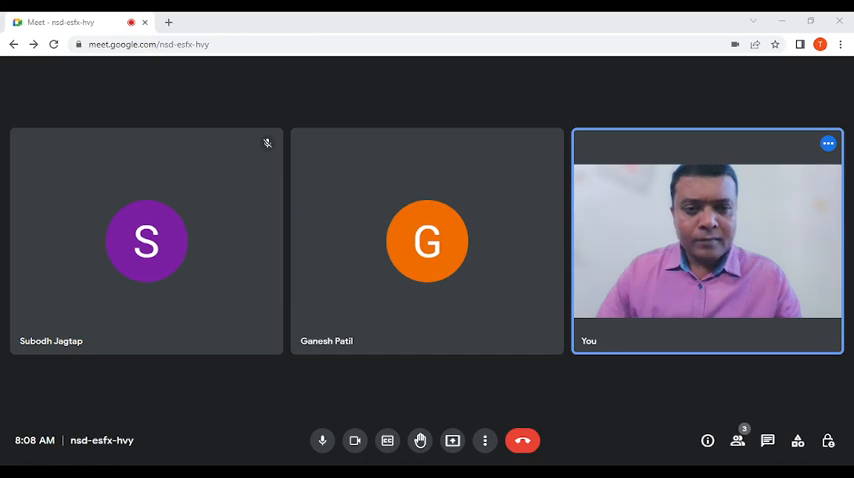
Turn your camera off and bring your microphone back on so the call can hear you
click(428, 240)
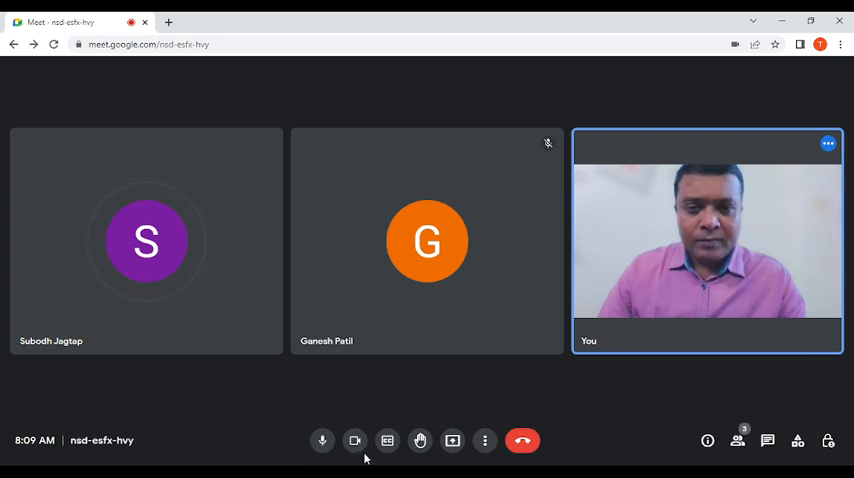
mouse_move(356, 440)
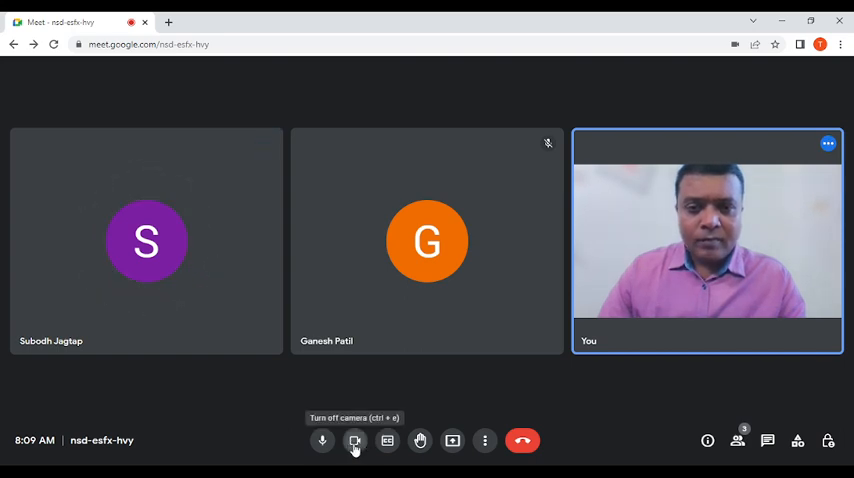
click(354, 440)
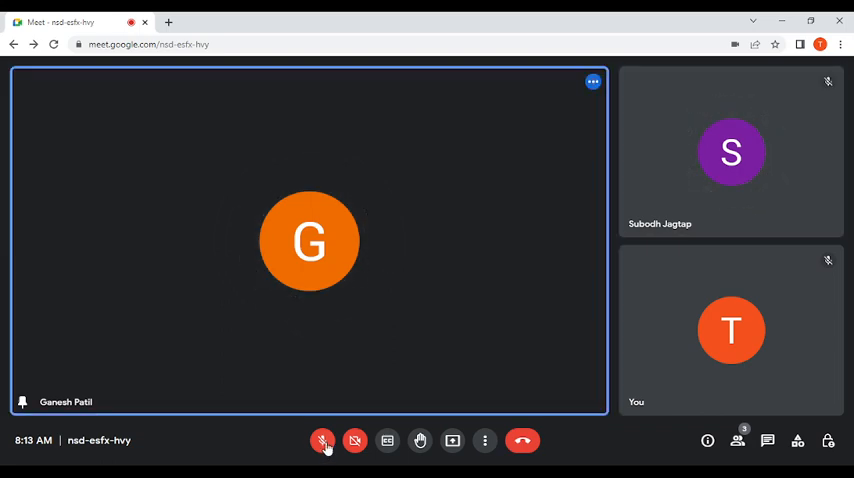
click(322, 440)
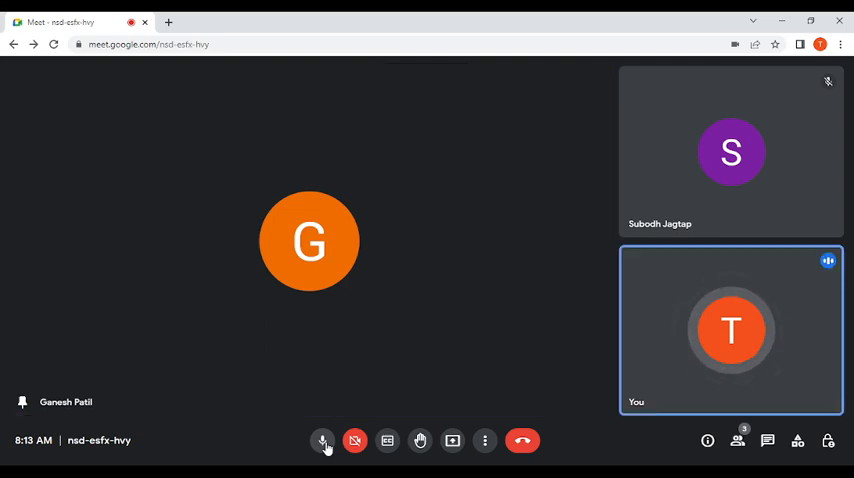
click(322, 440)
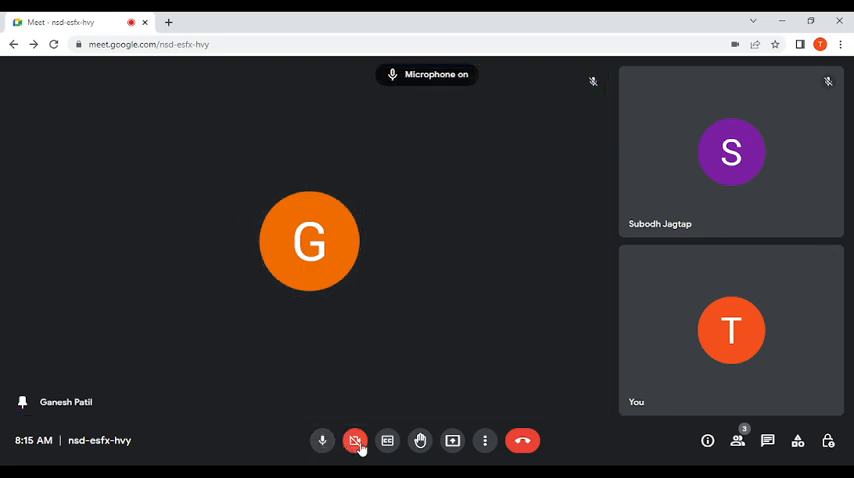
Turn your camera and microphone back on so your live video shows in your tile
click(356, 440)
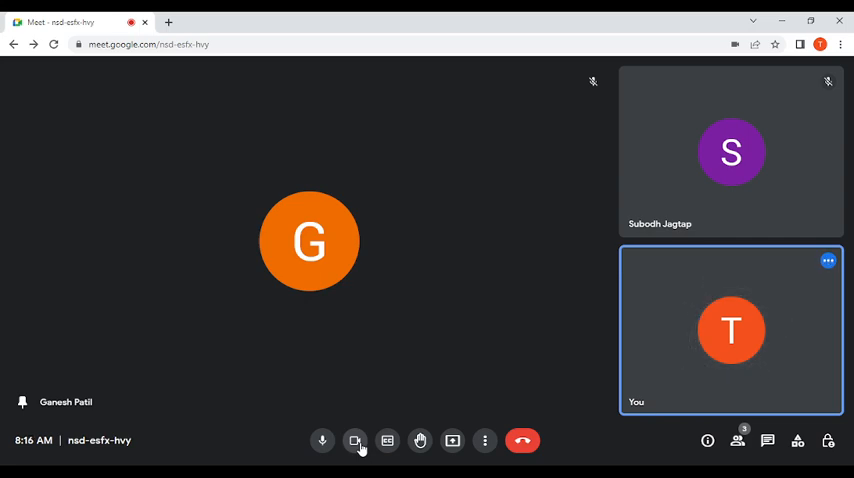
click(356, 440)
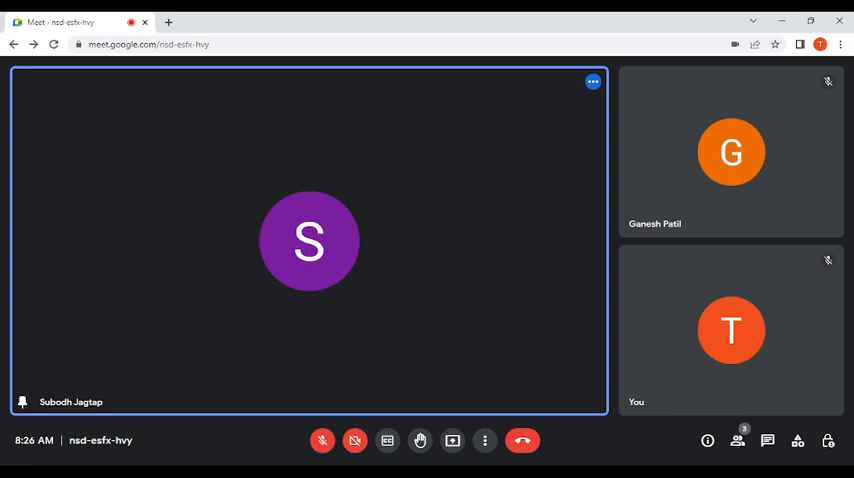
click(322, 440)
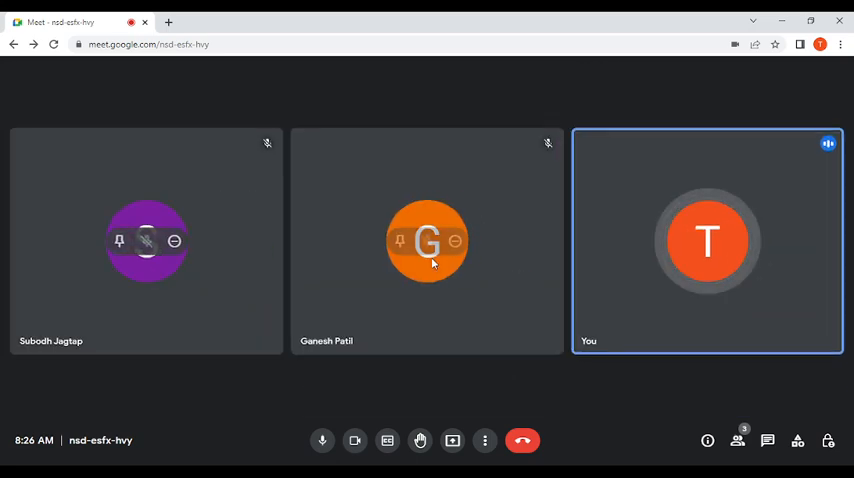
click(354, 440)
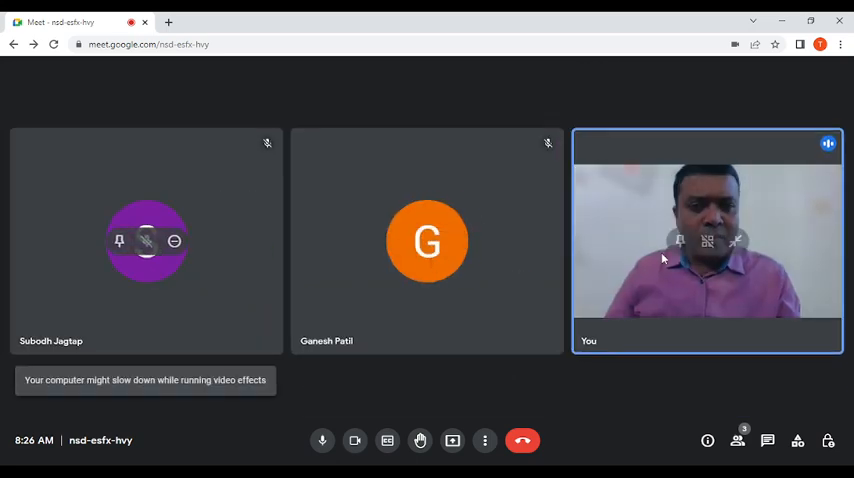